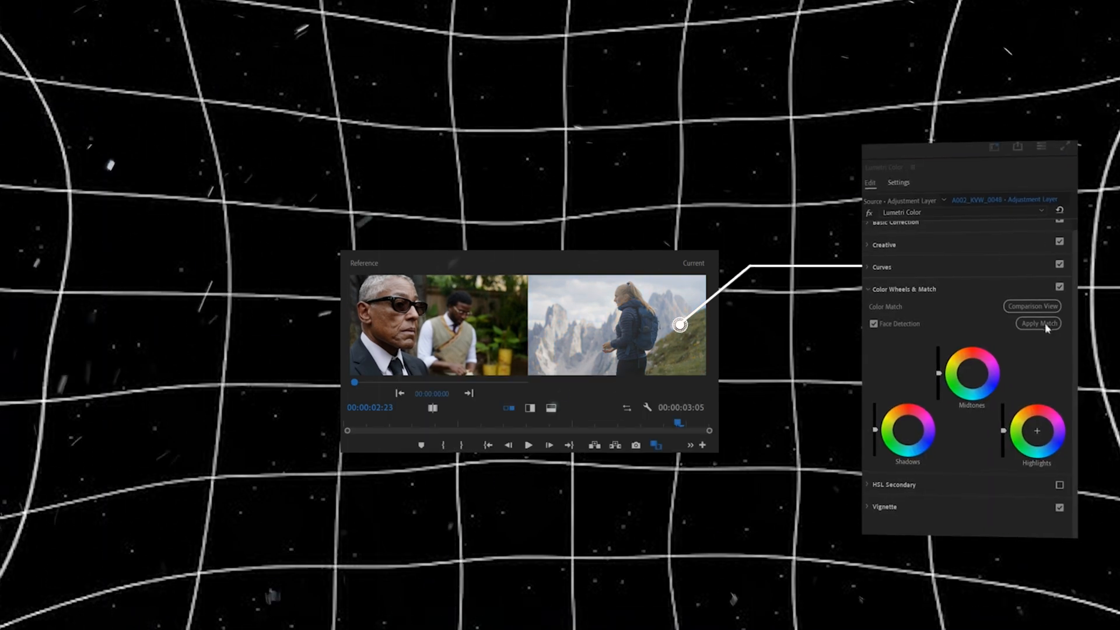
In Basic Correction, set Shadows to about -28.8 and Highlights to about 49.5.
{"action": "left_click", "coordinate": [1037, 322]}
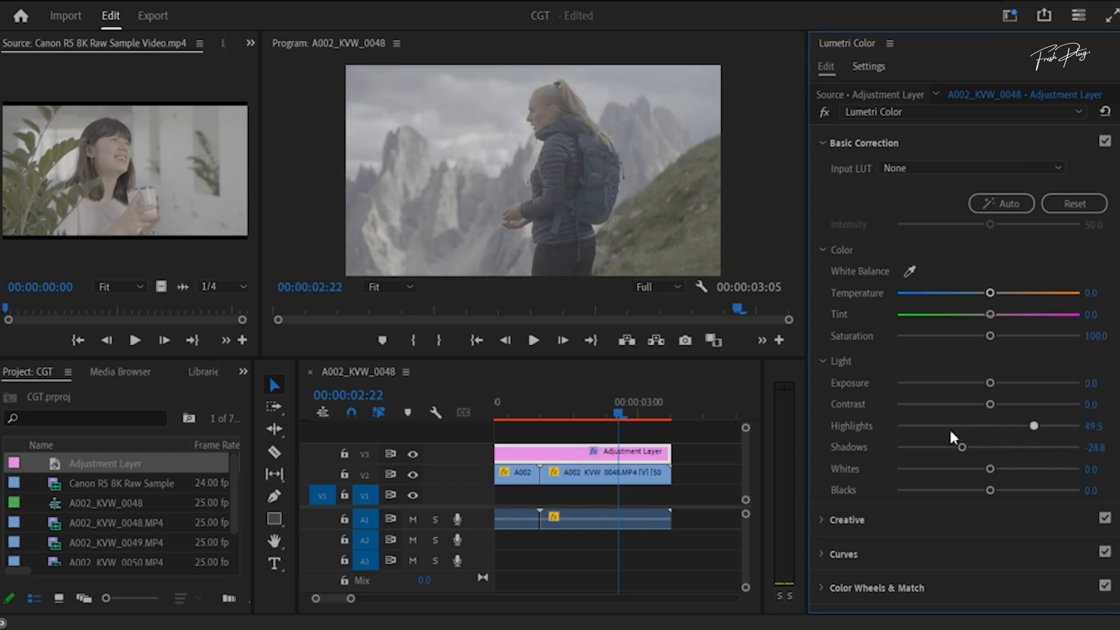
Lower Highlights to about 15.3, then raise Vibrance to about 26 and Saturation to about 114.
{"action": "left_click_drag", "start_coordinate": [1032, 426], "coordinate": [1002, 426]}
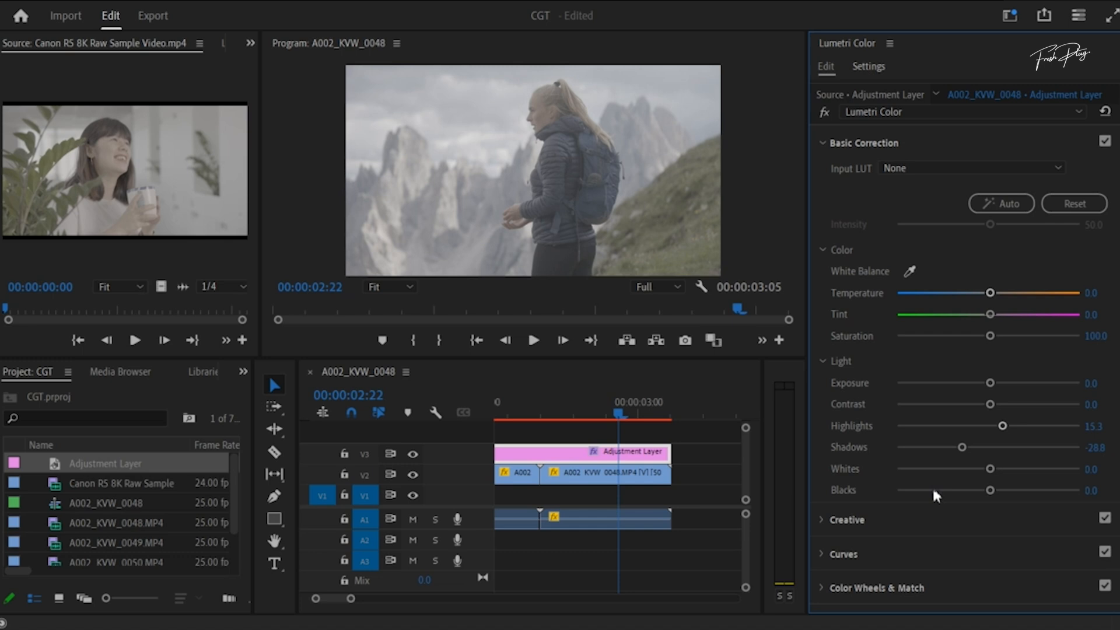
{"action": "left_click", "coordinate": [846, 519]}
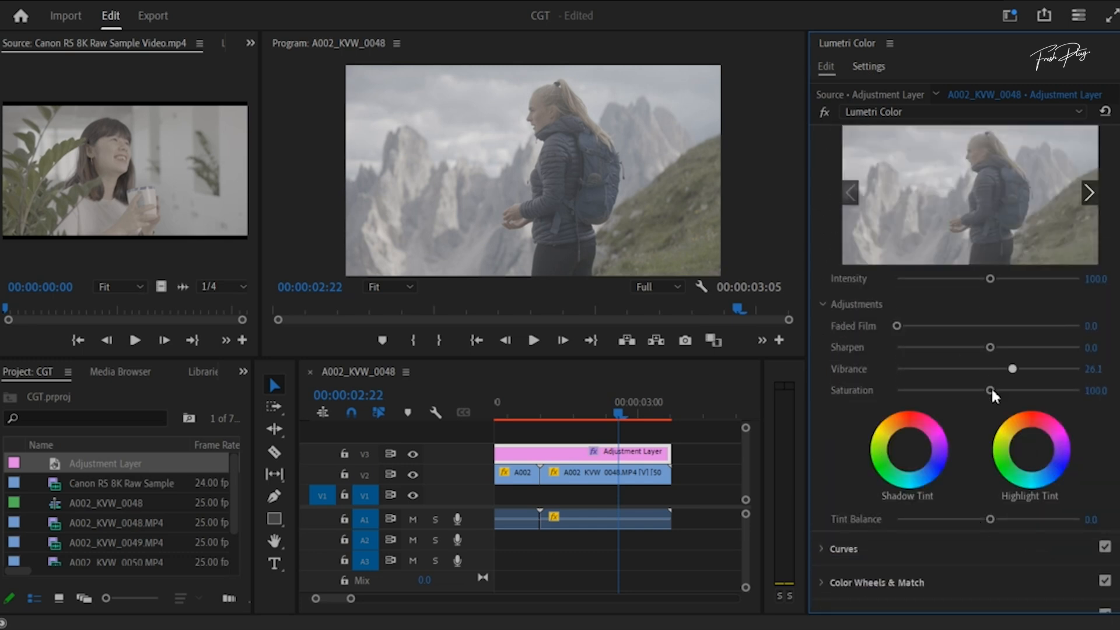
{"action": "left_click_drag", "start_coordinate": [982, 391], "coordinate": [1002, 390]}
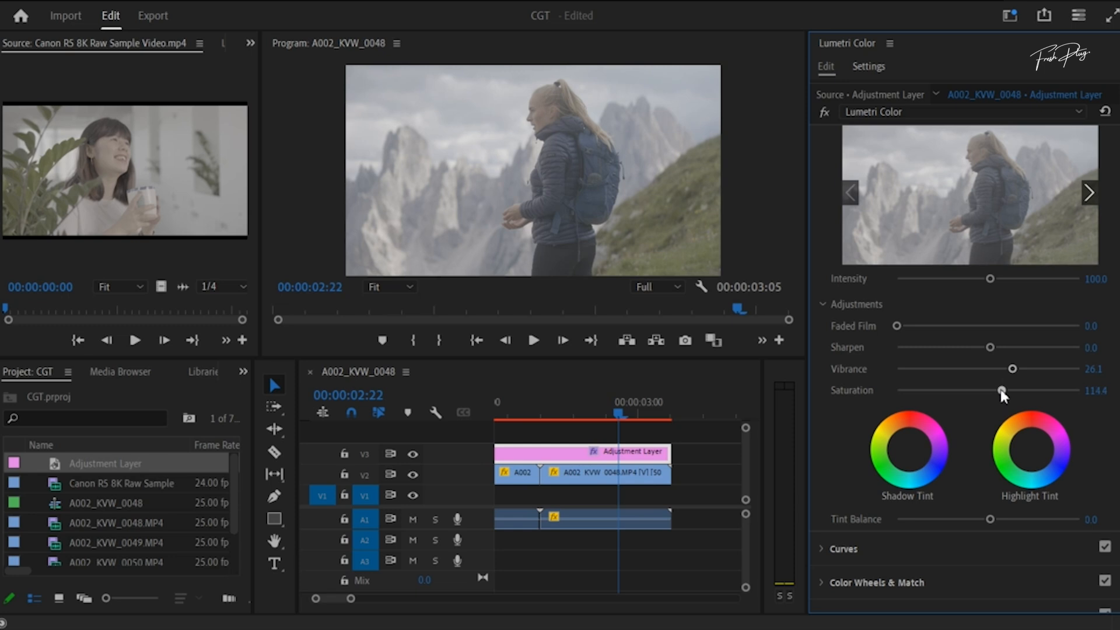
{"action": "left_click_drag", "start_coordinate": [1001, 391], "coordinate": [997, 391]}
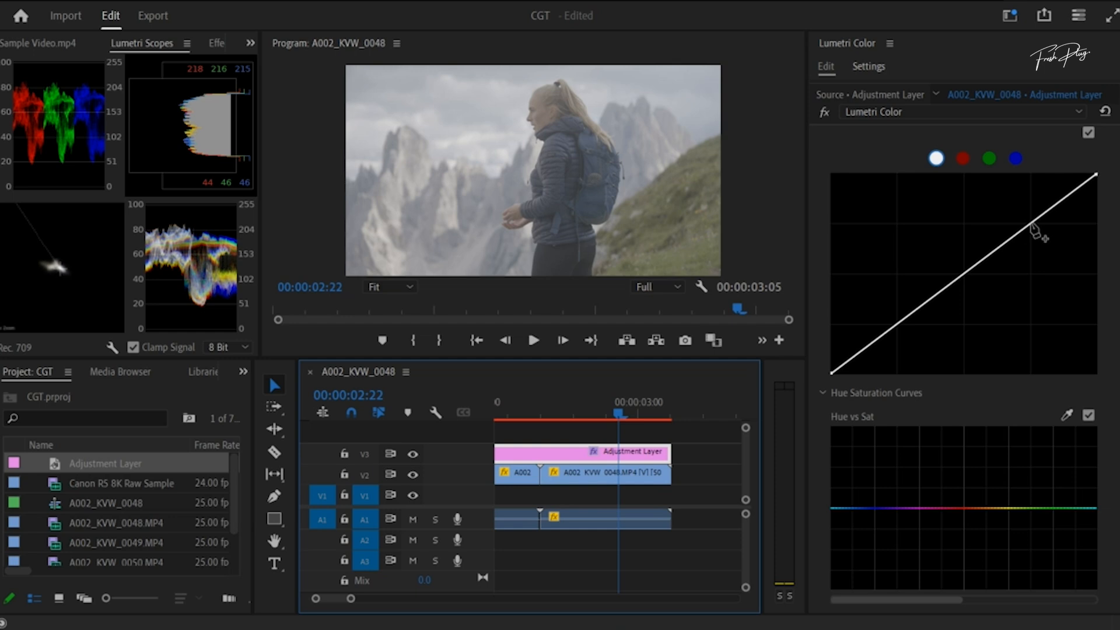
Add RGB curve points, lifting the upper midtones slightly and pulling the shadows down.
{"action": "left_click_drag", "start_coordinate": [1036, 229], "coordinate": [1032, 218]}
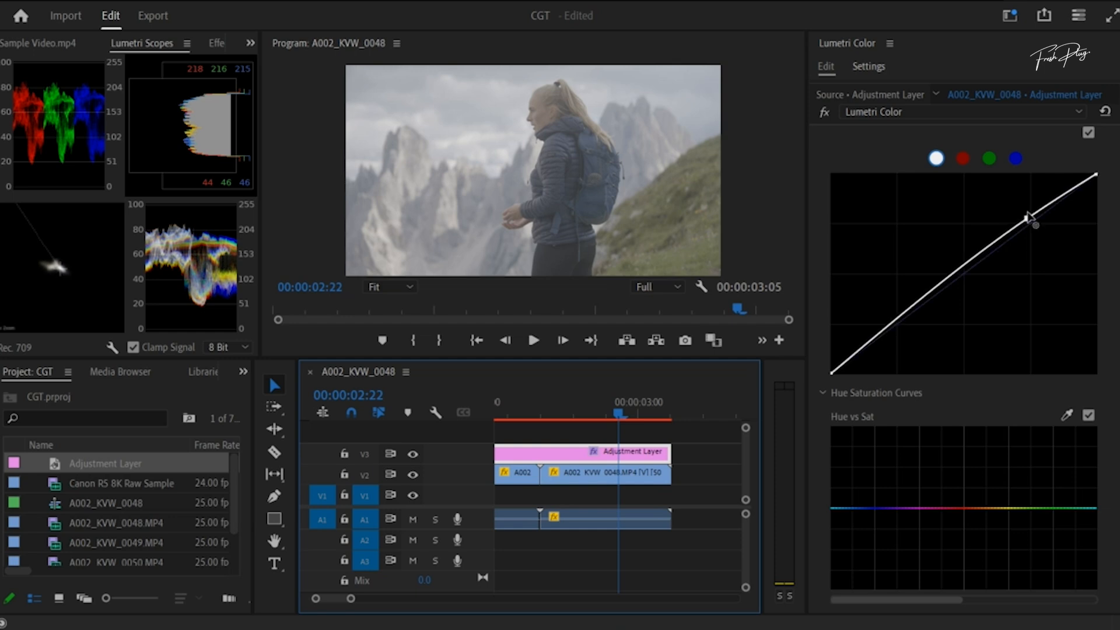
{"action": "left_click_drag", "start_coordinate": [1032, 218], "coordinate": [1036, 223]}
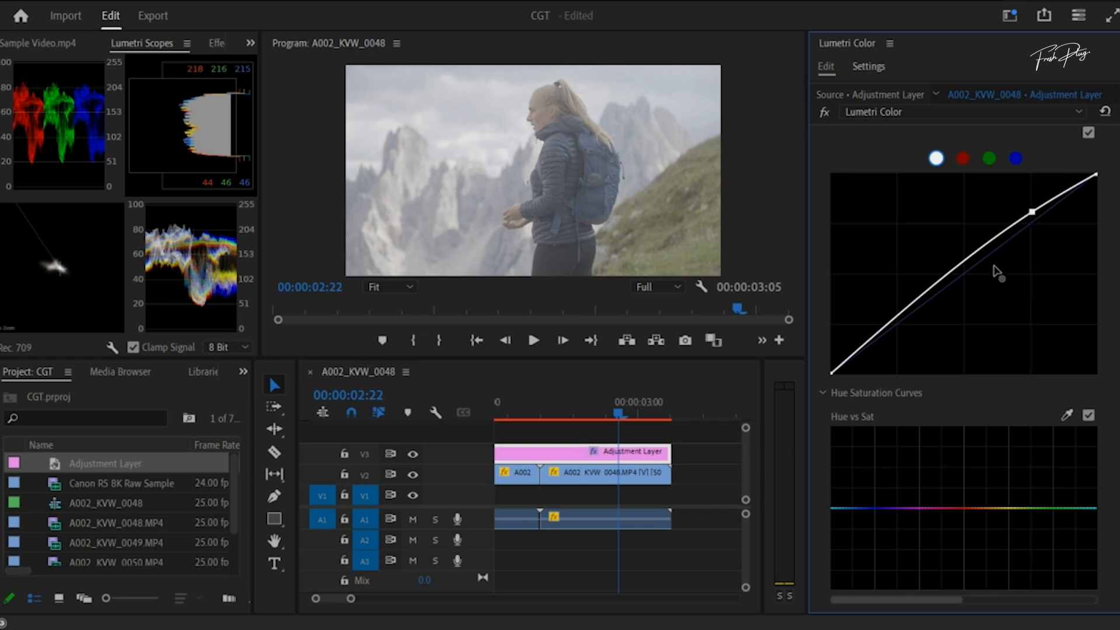
{"action": "left_click_drag", "start_coordinate": [1034, 210], "coordinate": [894, 319]}
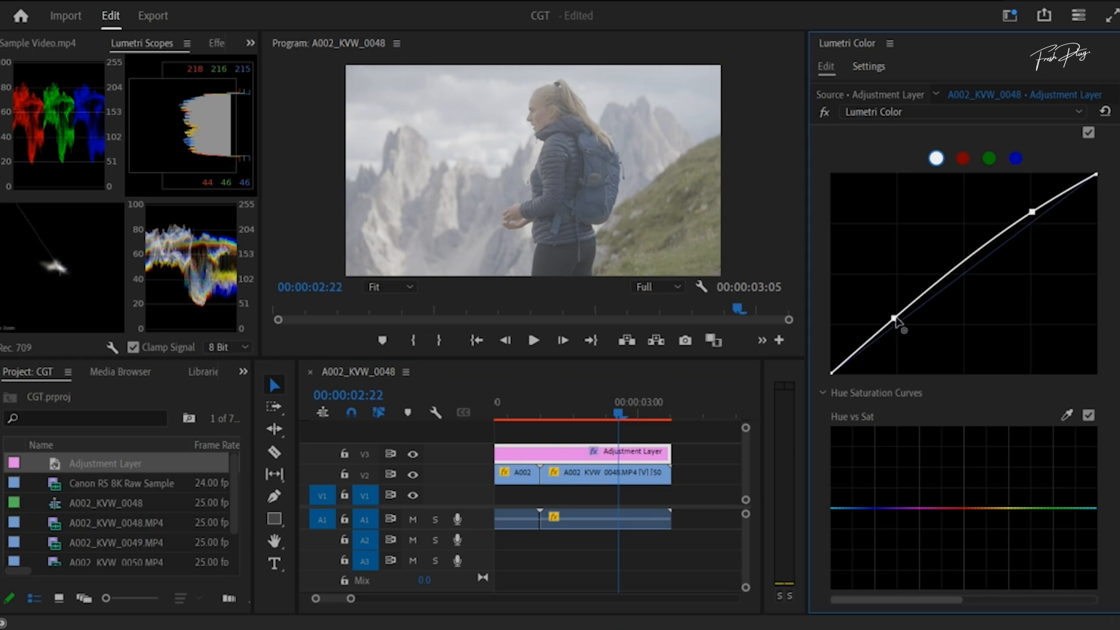
{"action": "left_click_drag", "start_coordinate": [894, 318], "coordinate": [897, 340]}
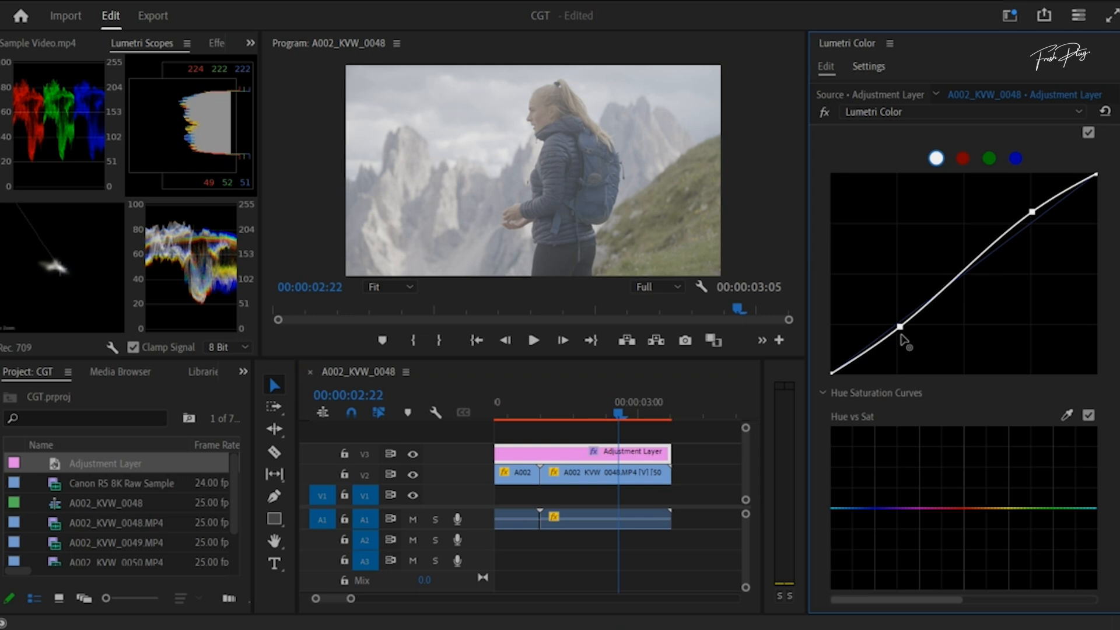
{"action": "left_click_drag", "start_coordinate": [901, 320], "coordinate": [898, 341]}
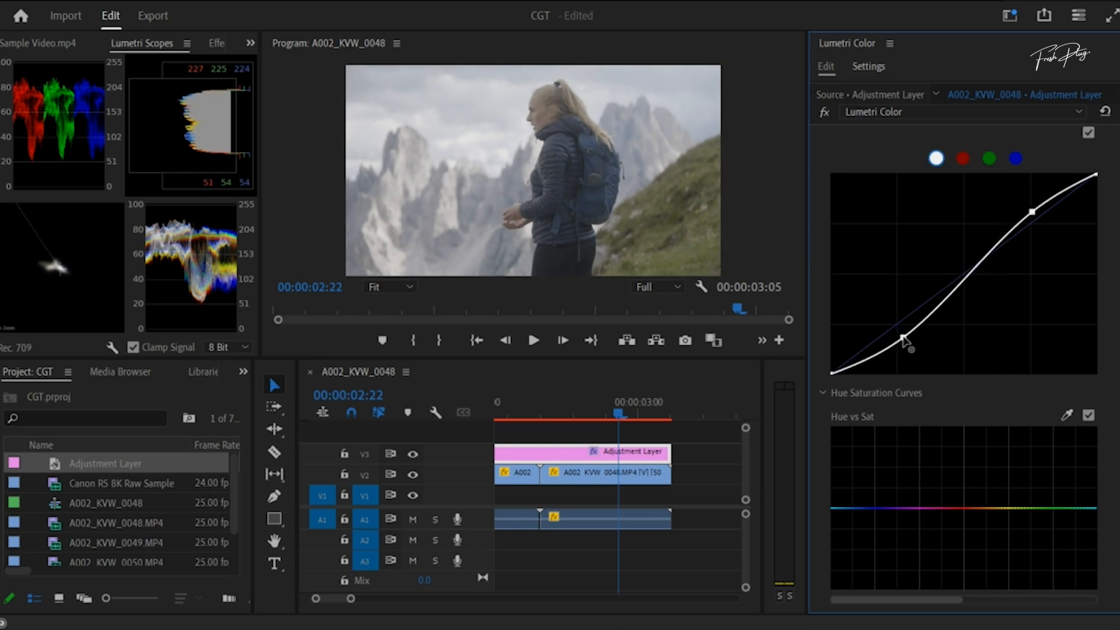
{"action": "left_click_drag", "start_coordinate": [911, 339], "coordinate": [904, 346]}
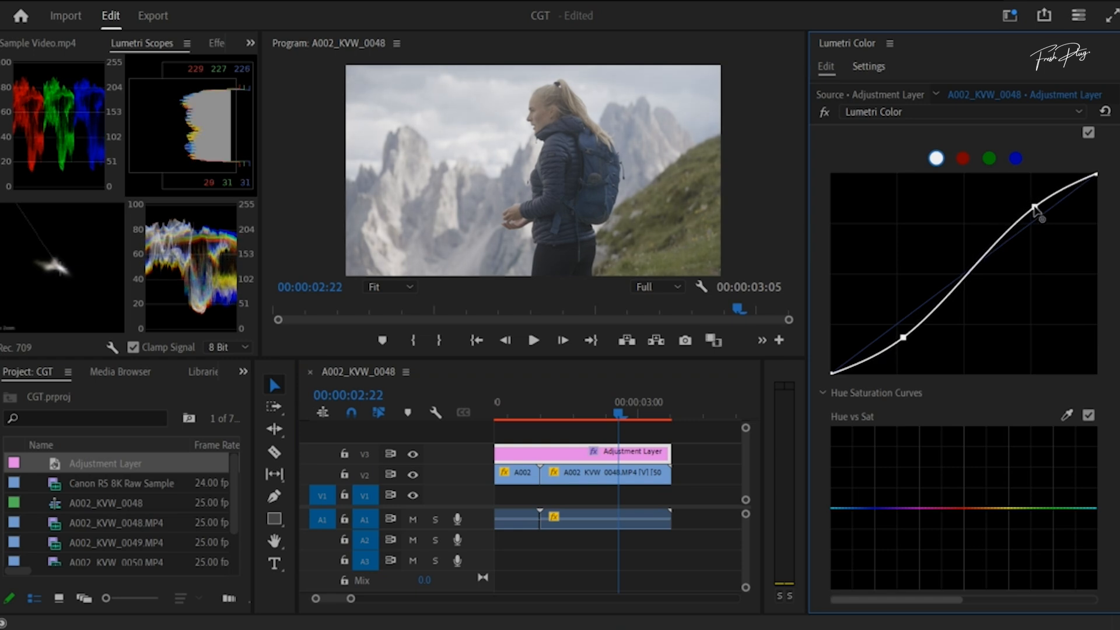
Brighten the upper highlights, lower the white point slightly and raise the black point.
{"action": "left_click_drag", "start_coordinate": [1039, 211], "coordinate": [1097, 177]}
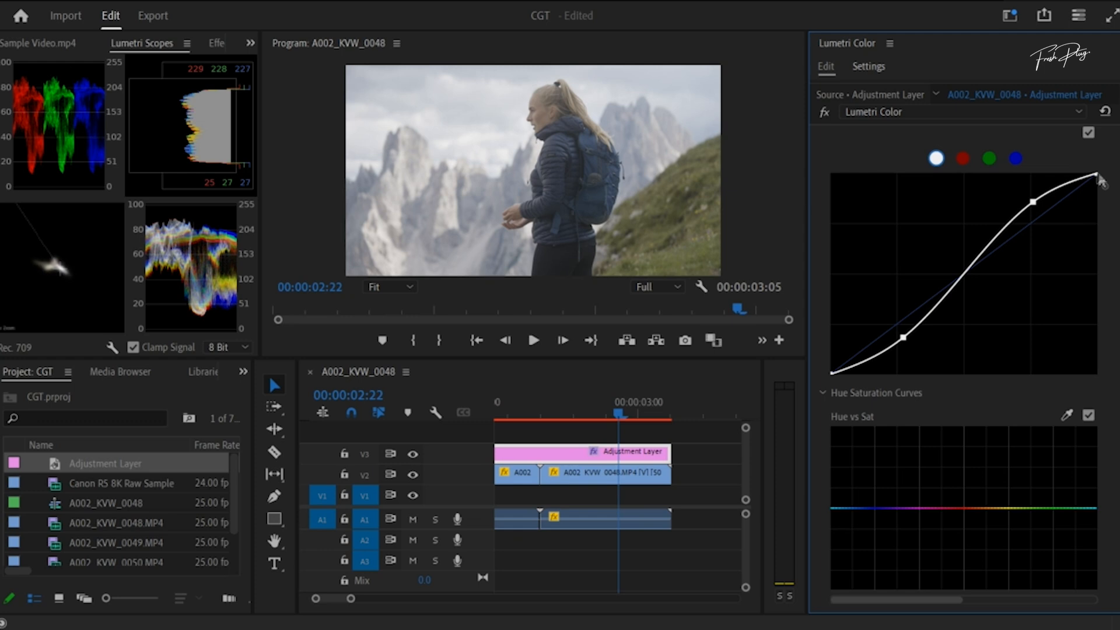
{"action": "left_click_drag", "start_coordinate": [1101, 178], "coordinate": [1101, 187]}
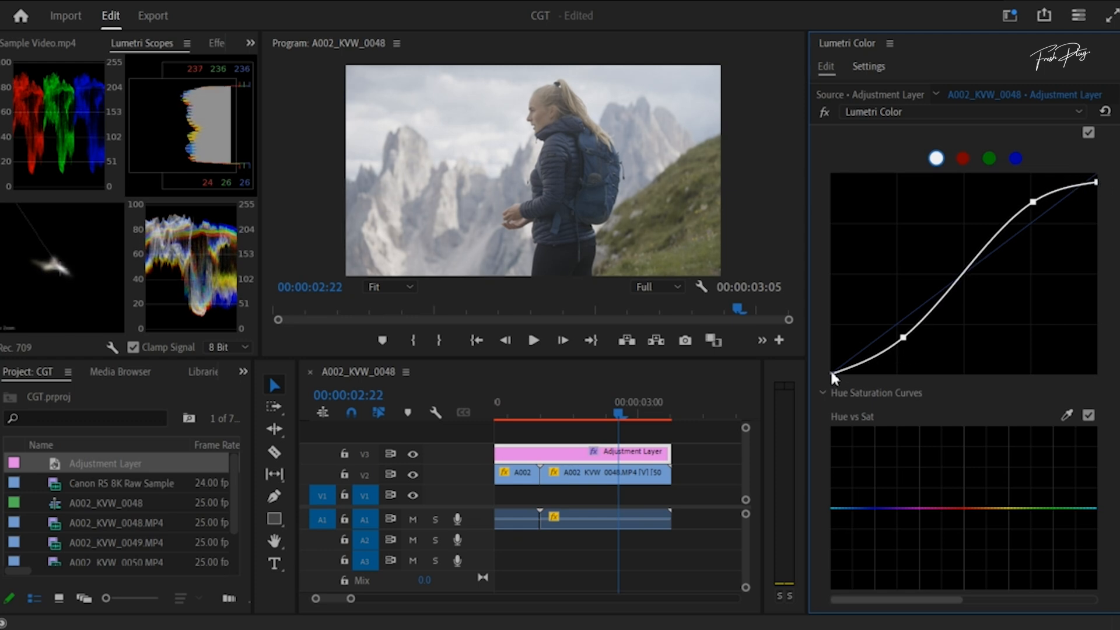
{"action": "left_click_drag", "start_coordinate": [834, 371], "coordinate": [836, 376]}
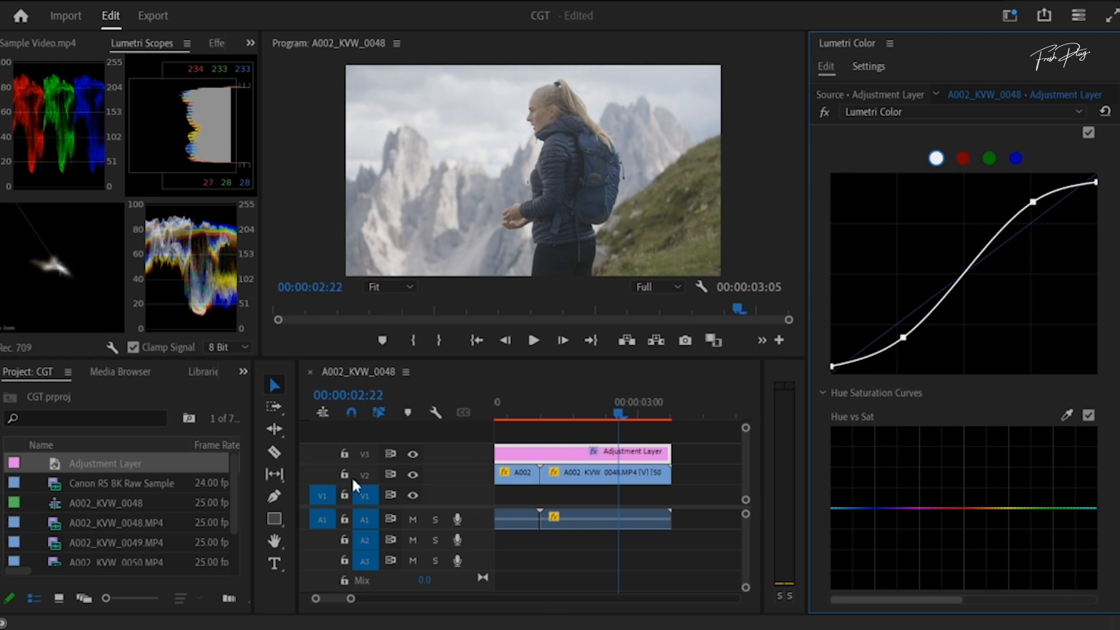
{"action": "left_click", "coordinate": [412, 454]}
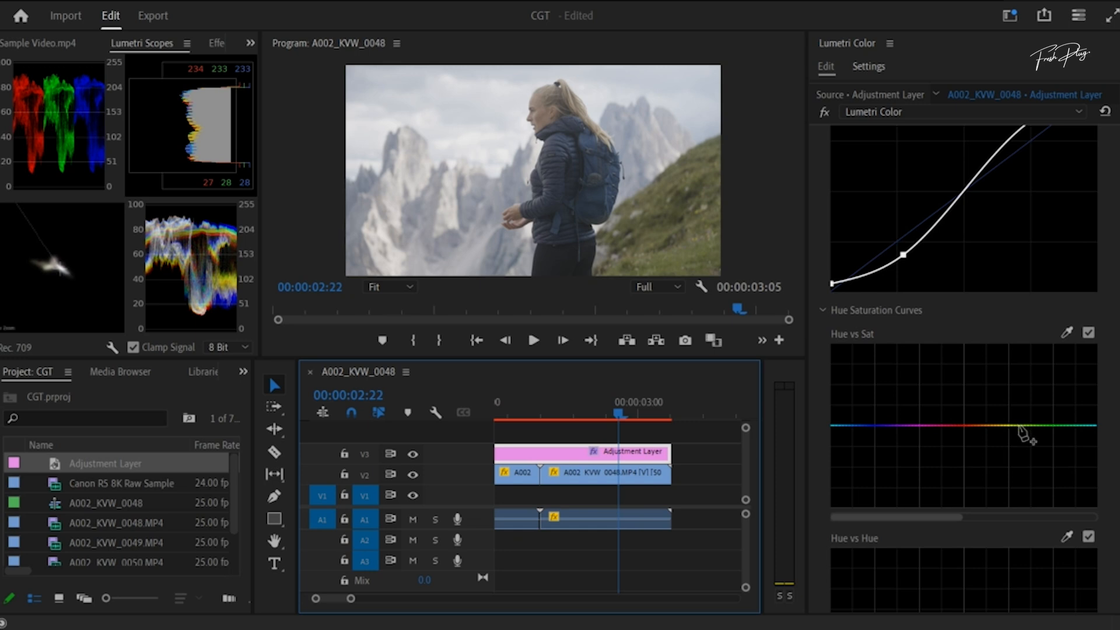
Raise the green, cyan-blue and orange sections of the Hue vs Sat curve.
{"action": "left_click", "coordinate": [1015, 426]}
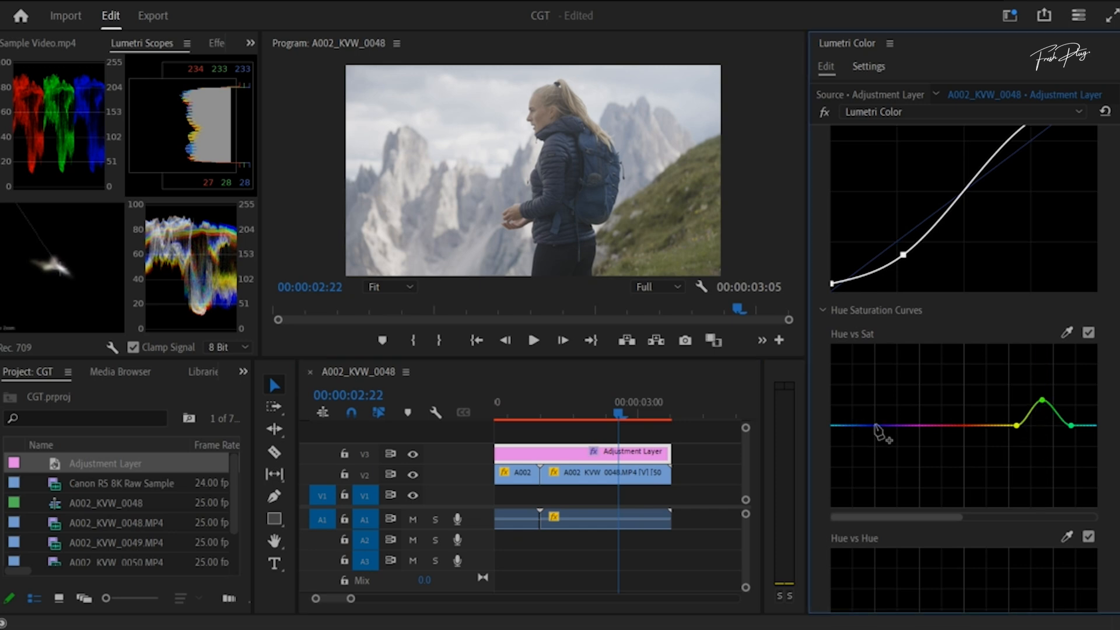
{"action": "left_click", "coordinate": [878, 427]}
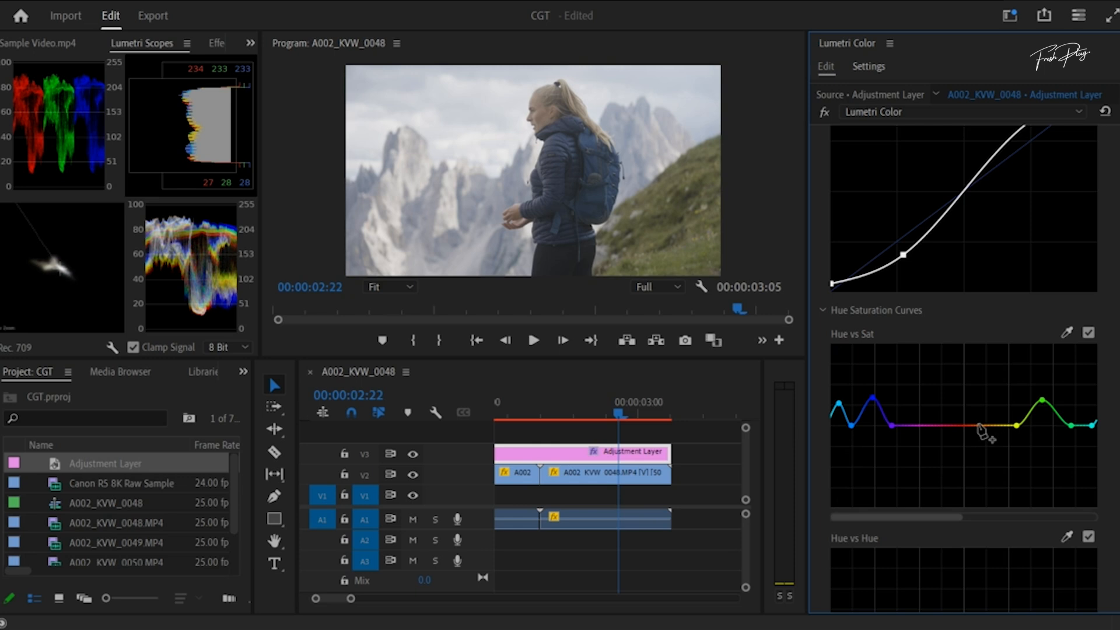
{"action": "left_click", "coordinate": [998, 427]}
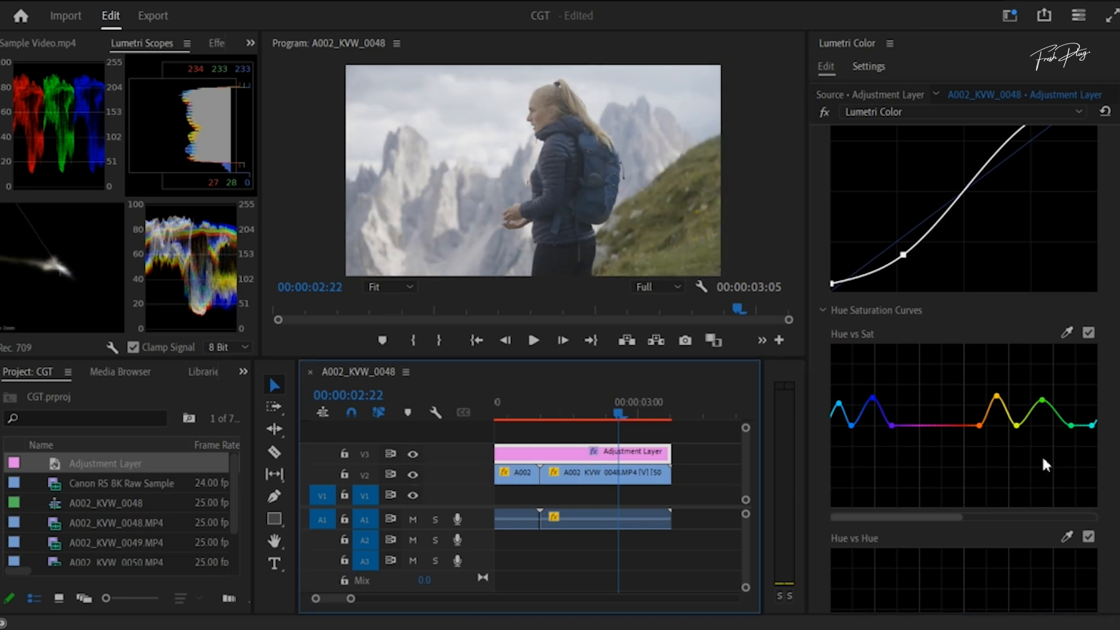
{"action": "scroll", "scroll_direction": "down", "scroll_amount": 3}
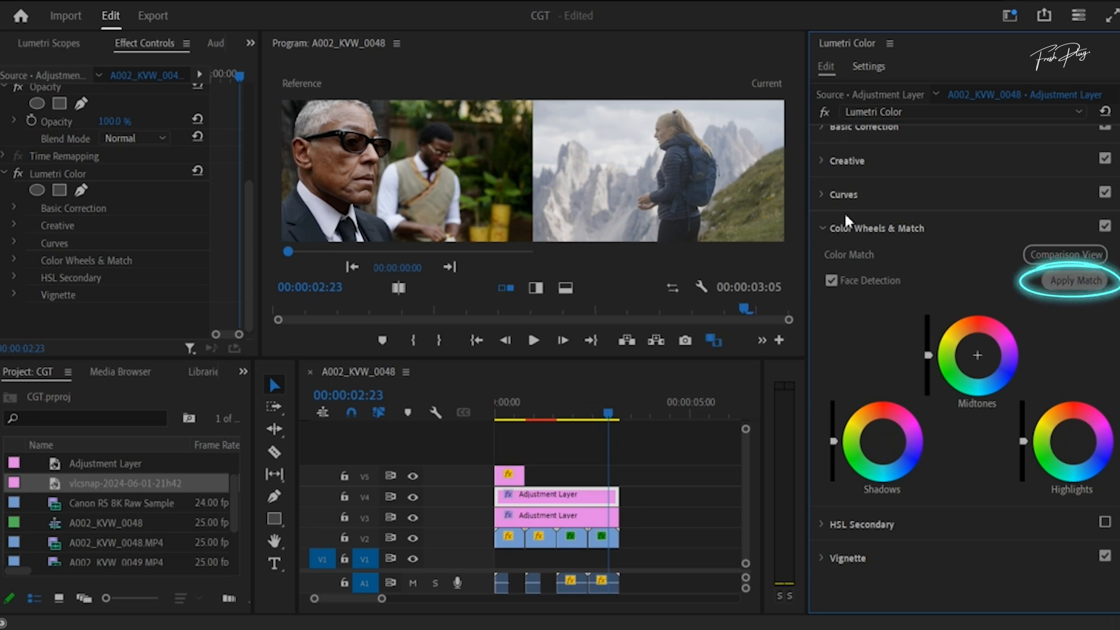
Apply the colour match to the film reference and tick the HSL Secondary checkbox.
{"action": "left_click", "coordinate": [1074, 280]}
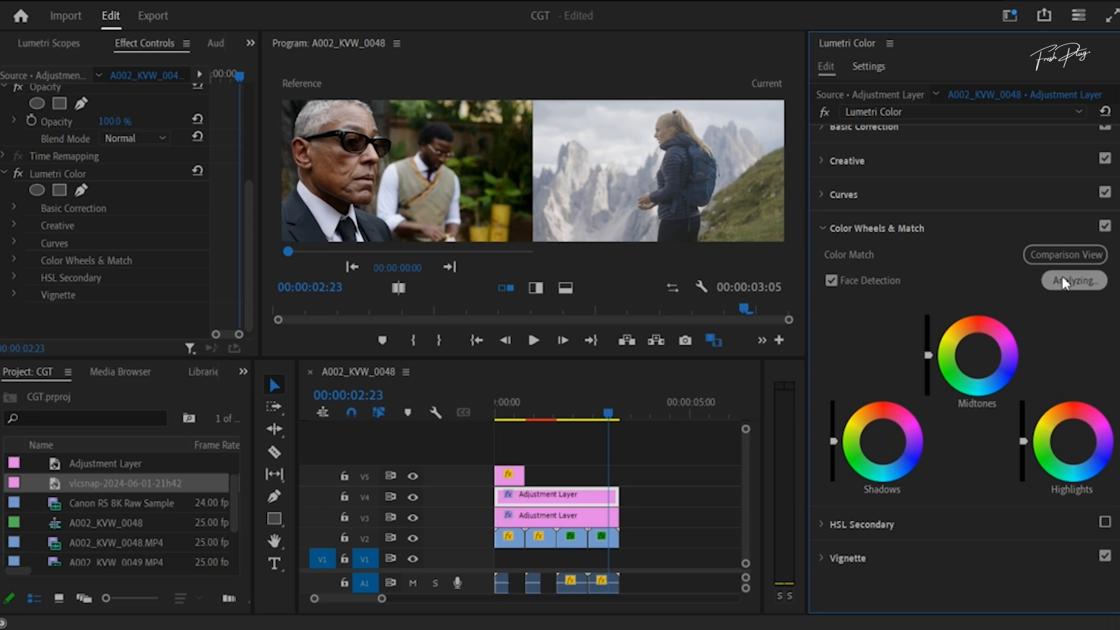
{"action": "mouse_move", "coordinate": [849, 341]}
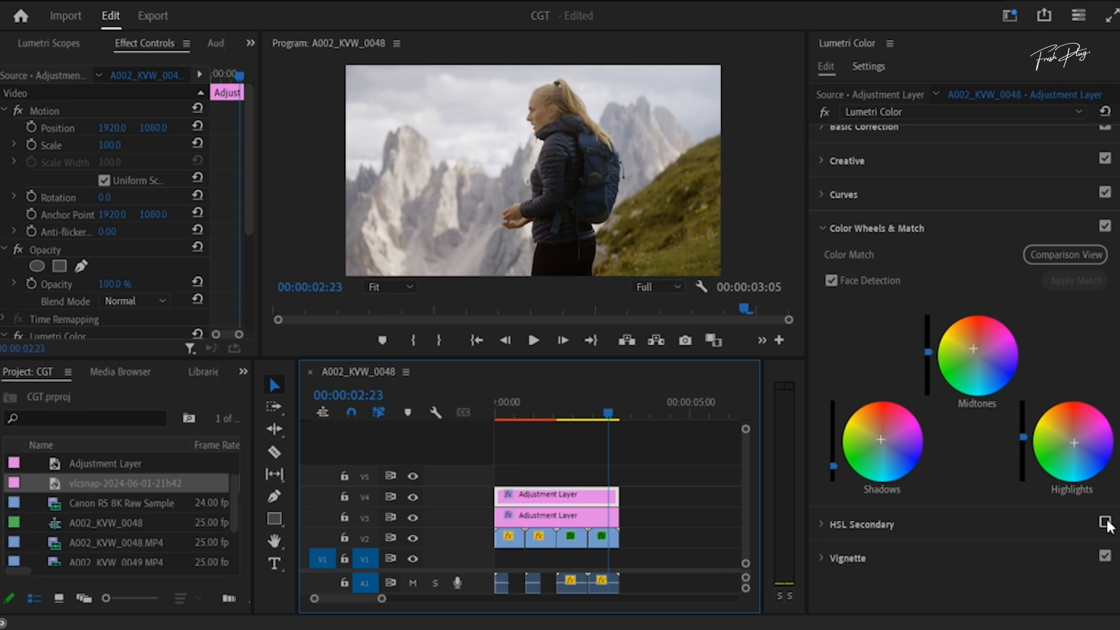
{"action": "left_click", "coordinate": [1105, 520]}
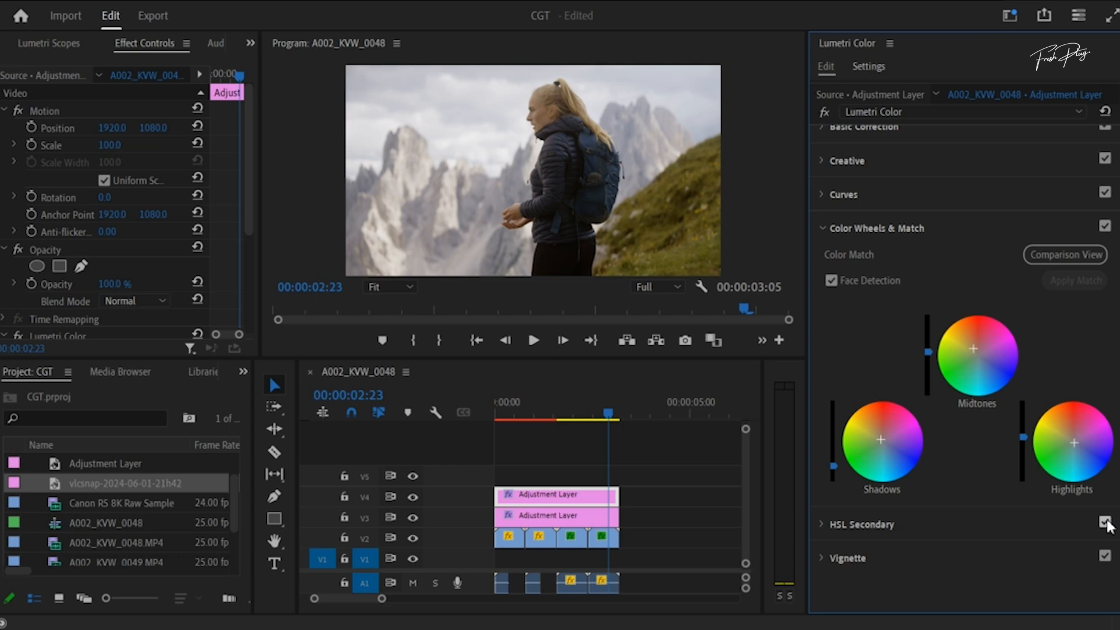
{"action": "mouse_move", "coordinate": [894, 544]}
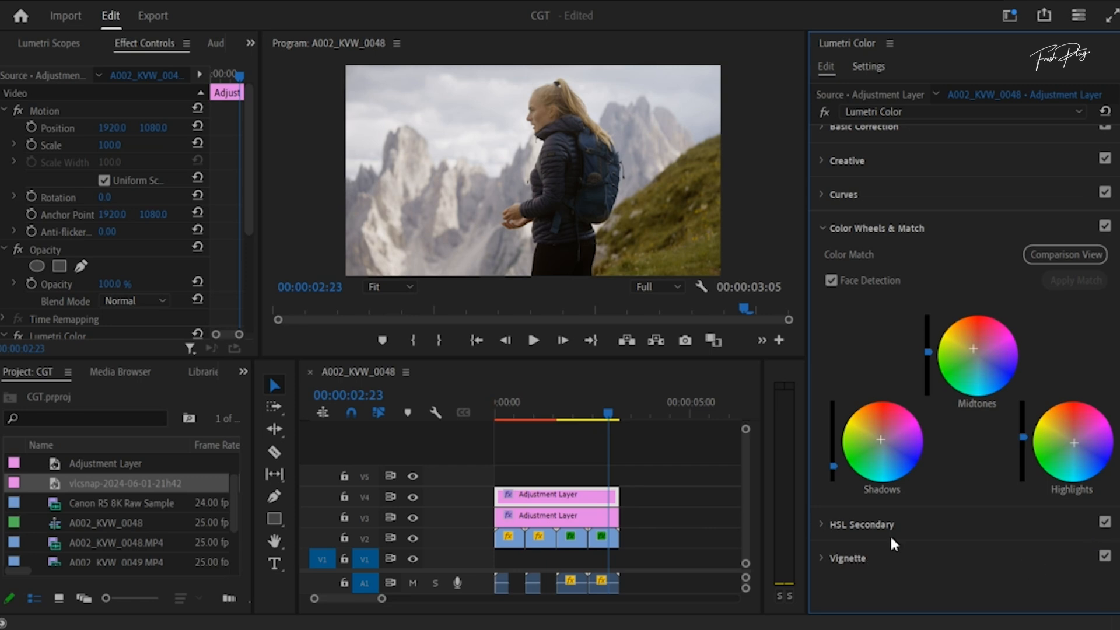
{"action": "mouse_move", "coordinate": [825, 531]}
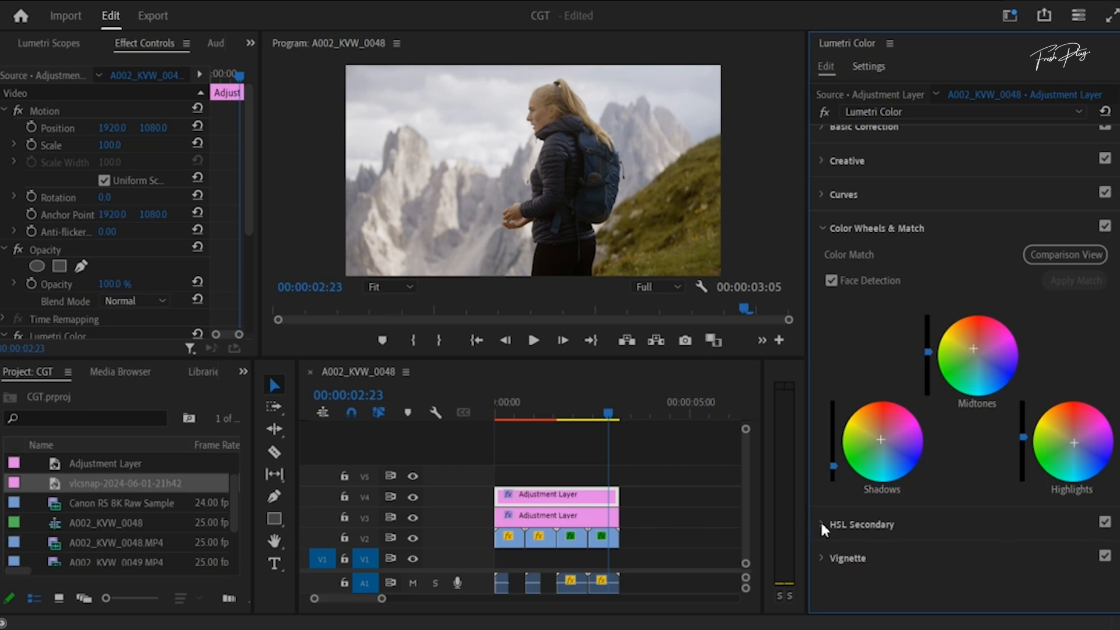
Expand HSL Secondary and toggle the Color/Gray mask preview on and off twice, leaving it off.
{"action": "left_click", "coordinate": [862, 524]}
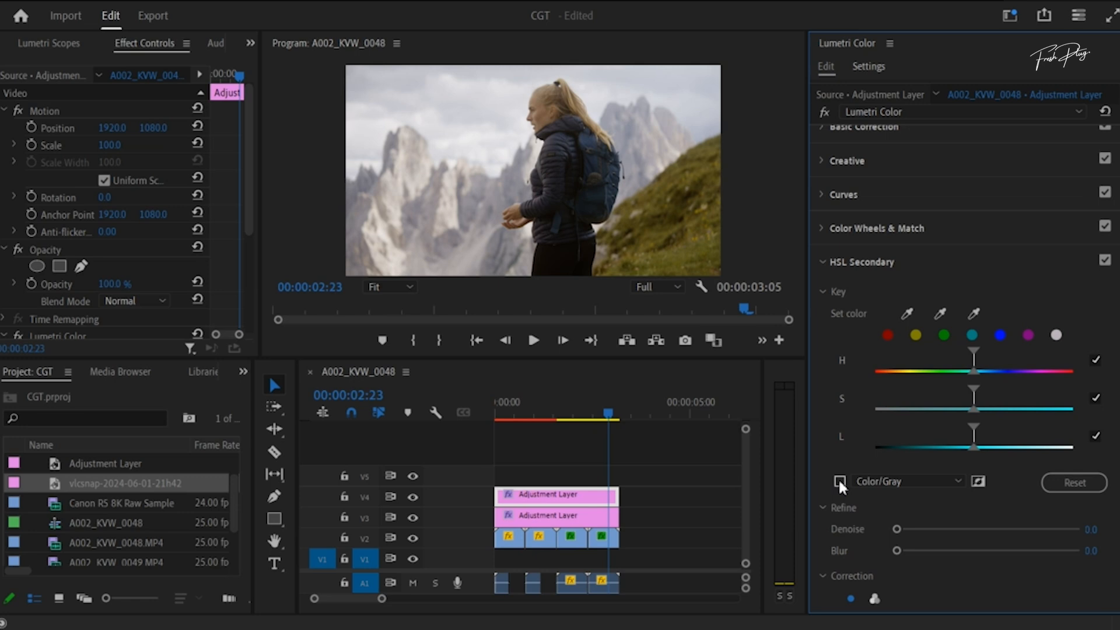
{"action": "left_click", "coordinate": [840, 481]}
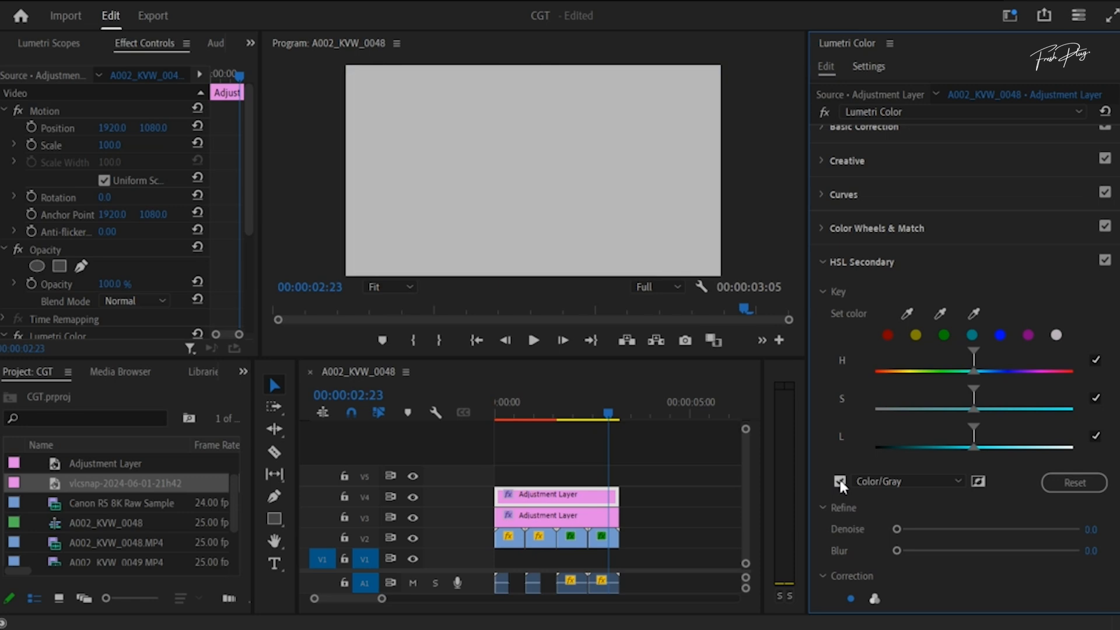
{"action": "left_click", "coordinate": [840, 481]}
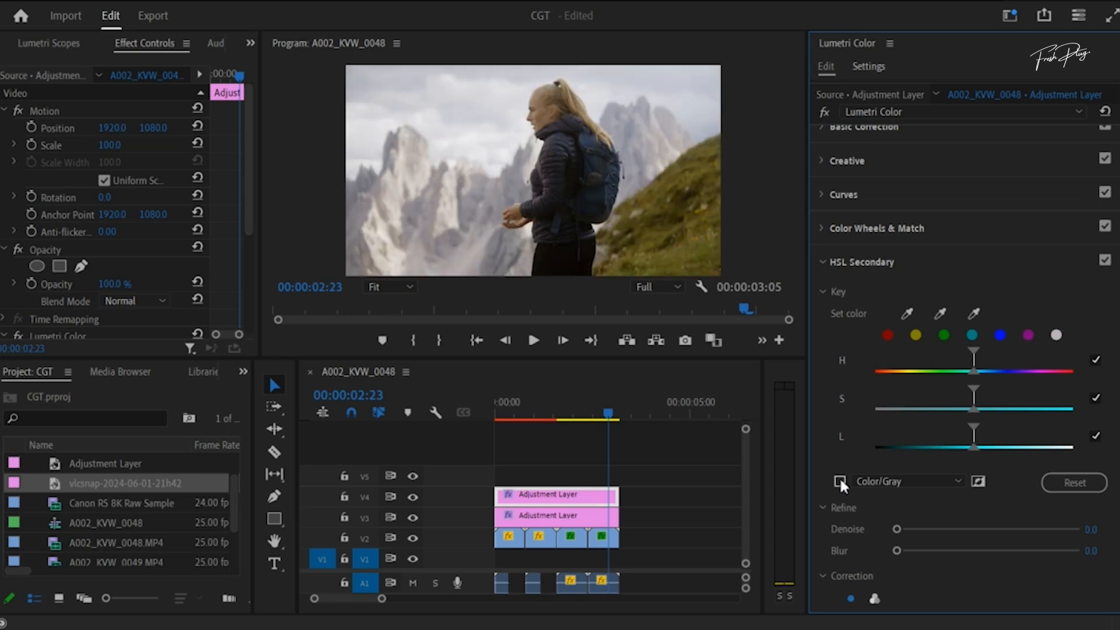
{"action": "left_click", "coordinate": [840, 481]}
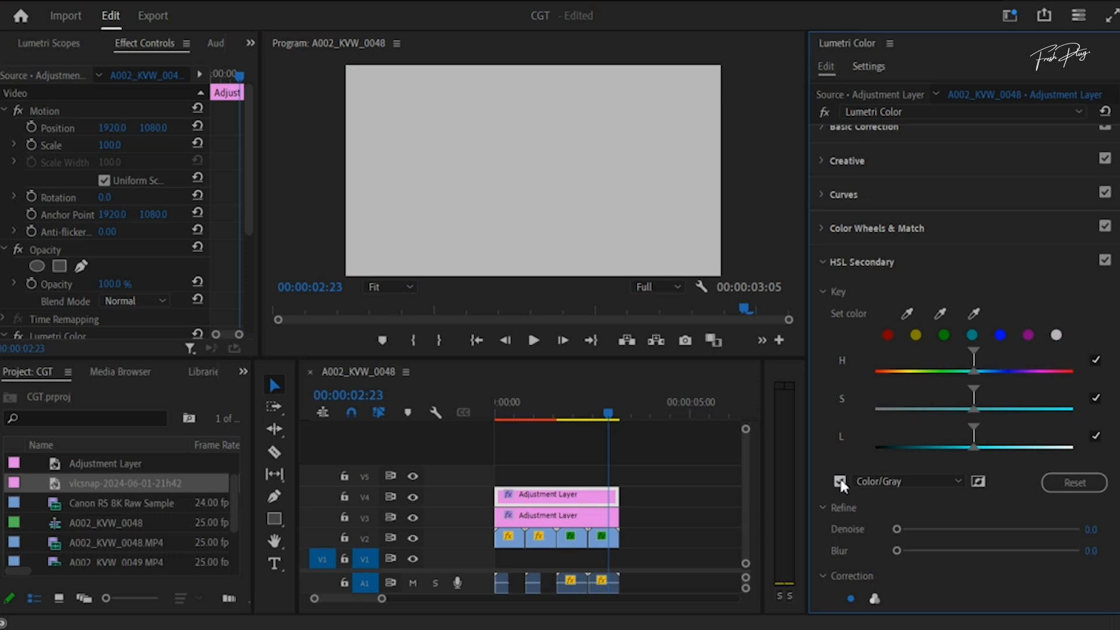
{"action": "left_click", "coordinate": [840, 481]}
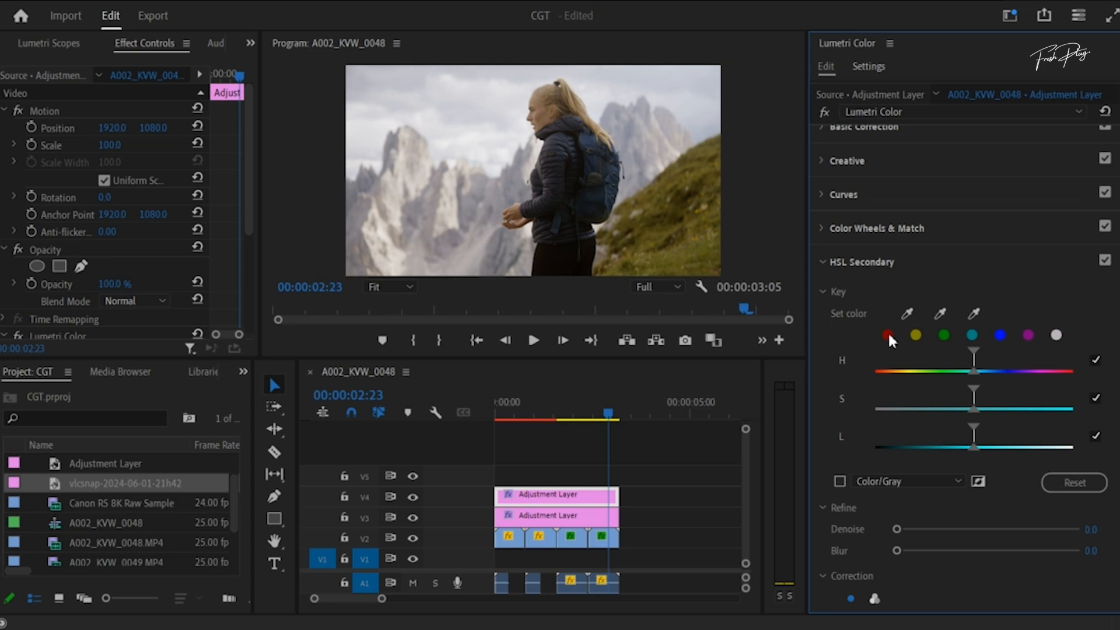
Key the red tones with gray preview, tune the lightness and hue ranges, and blur edges.
{"action": "left_click", "coordinate": [887, 334]}
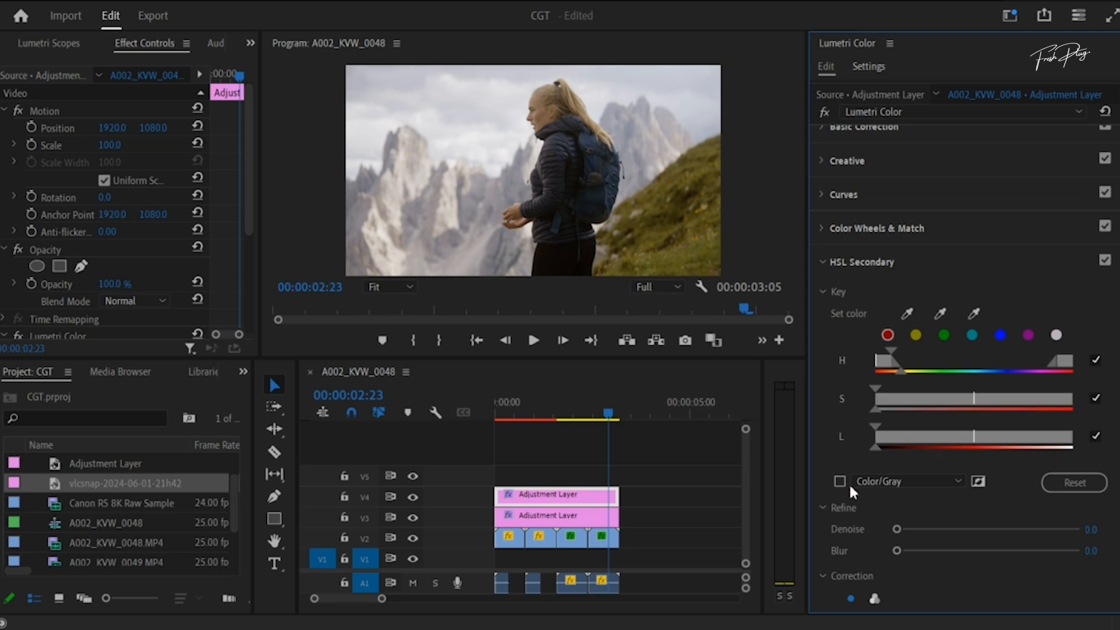
{"action": "left_click", "coordinate": [840, 481]}
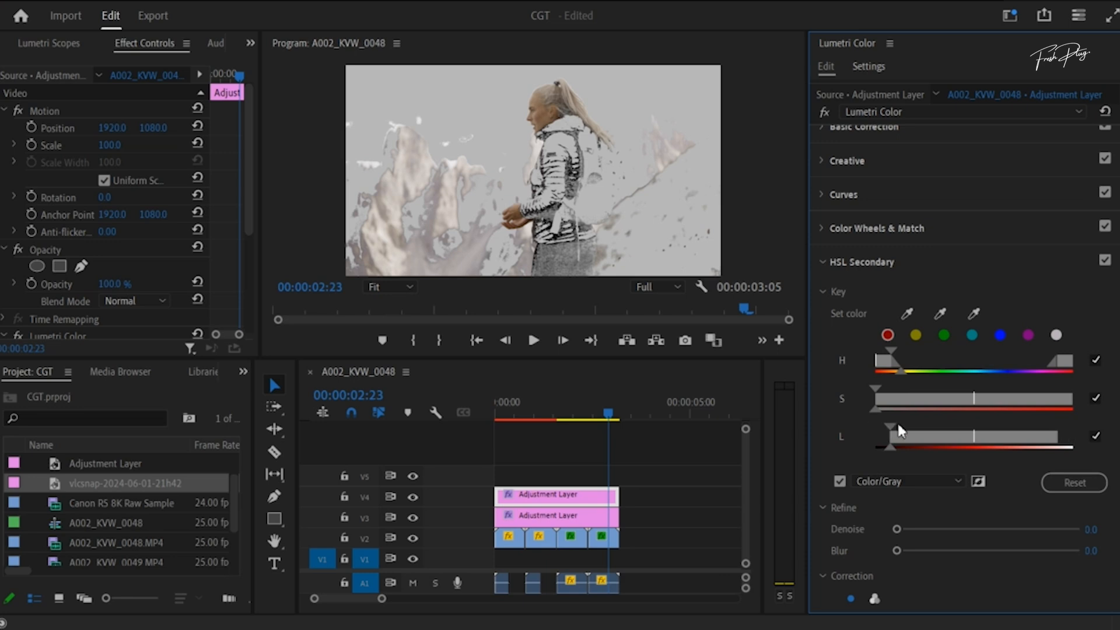
{"action": "left_click_drag", "start_coordinate": [884, 438], "coordinate": [898, 437]}
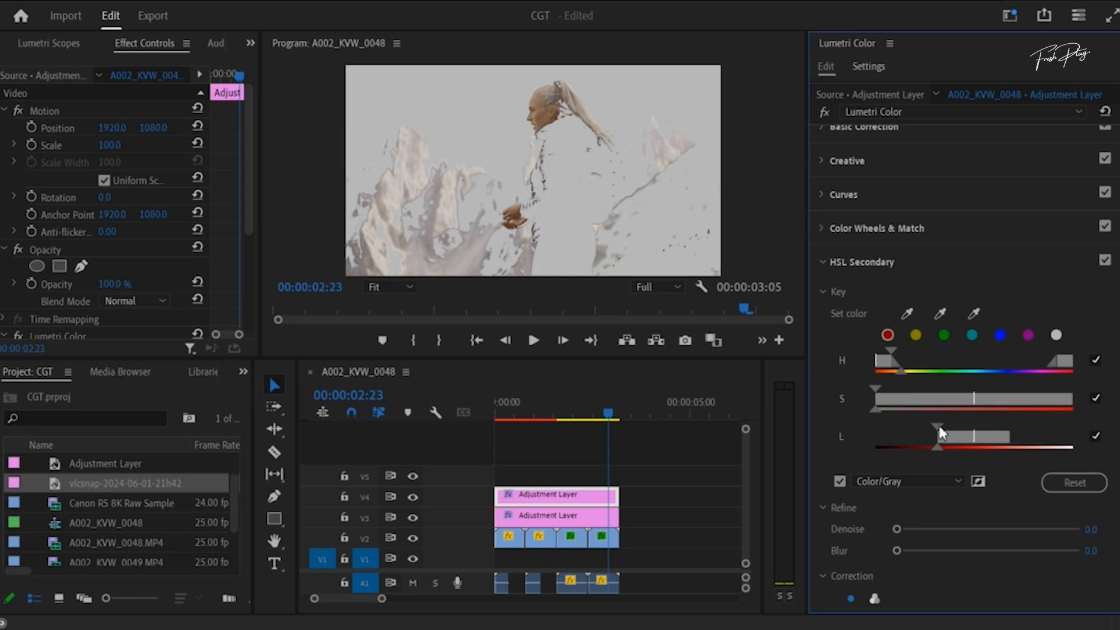
{"action": "left_click_drag", "start_coordinate": [935, 434], "coordinate": [950, 433]}
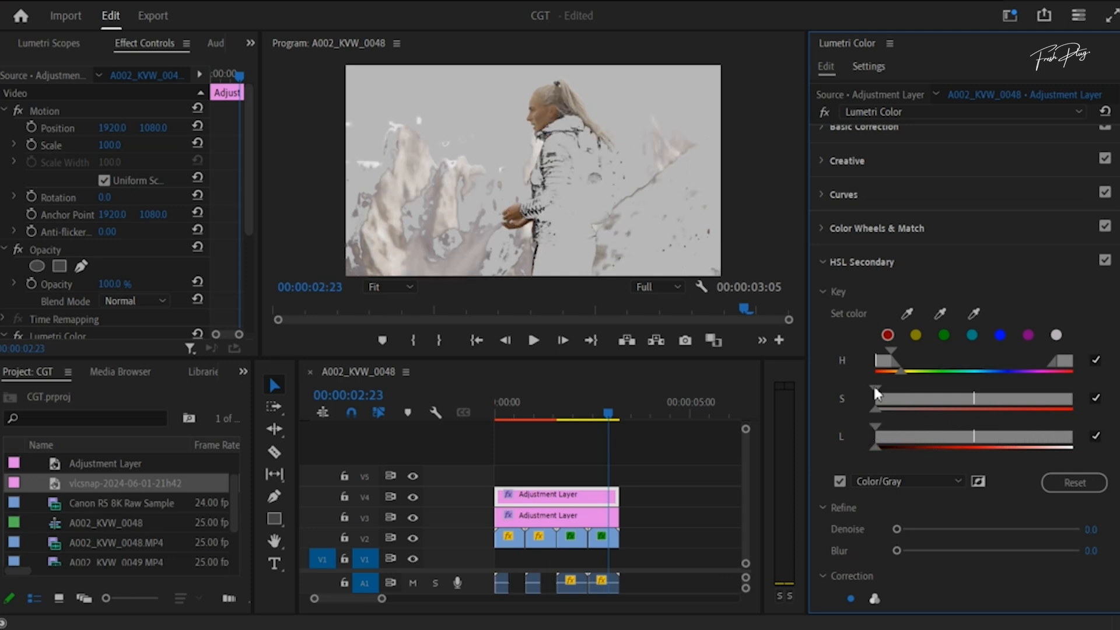
{"action": "left_click_drag", "start_coordinate": [876, 398], "coordinate": [924, 398]}
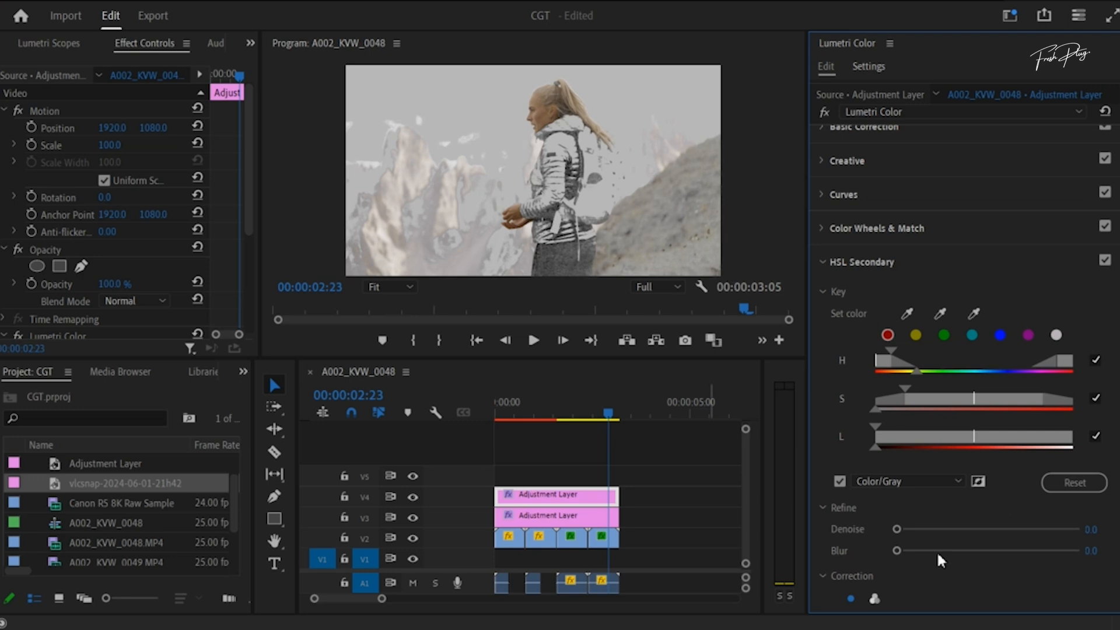
{"action": "left_click_drag", "start_coordinate": [896, 551], "coordinate": [922, 551]}
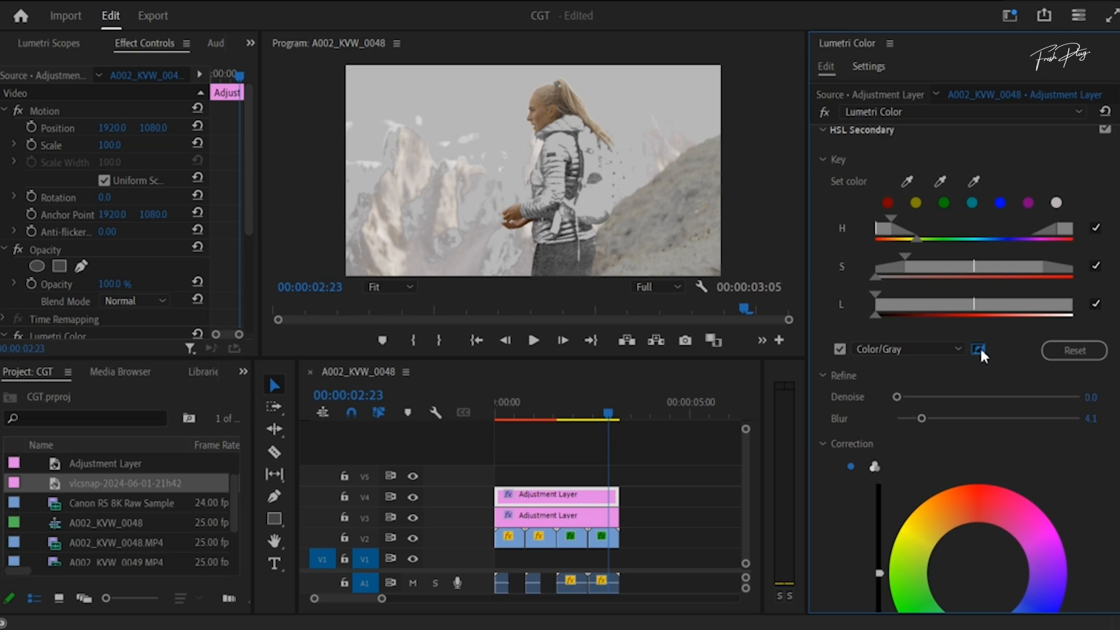
Invert the HSL Secondary keyed mask.
{"action": "left_click", "coordinate": [979, 350]}
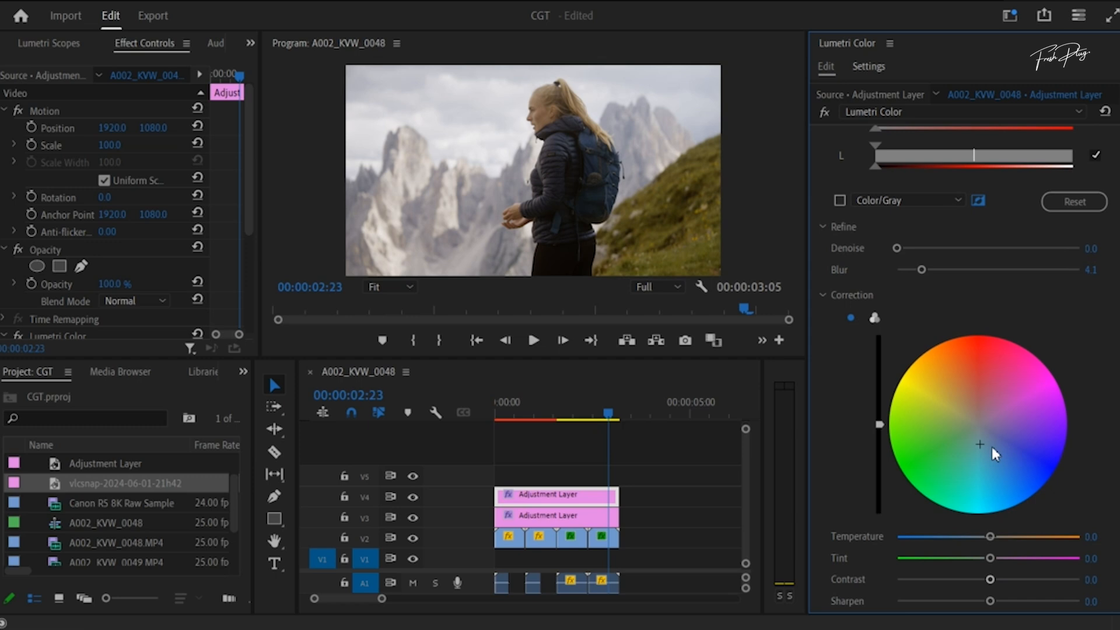
{"action": "mouse_move", "coordinate": [986, 450]}
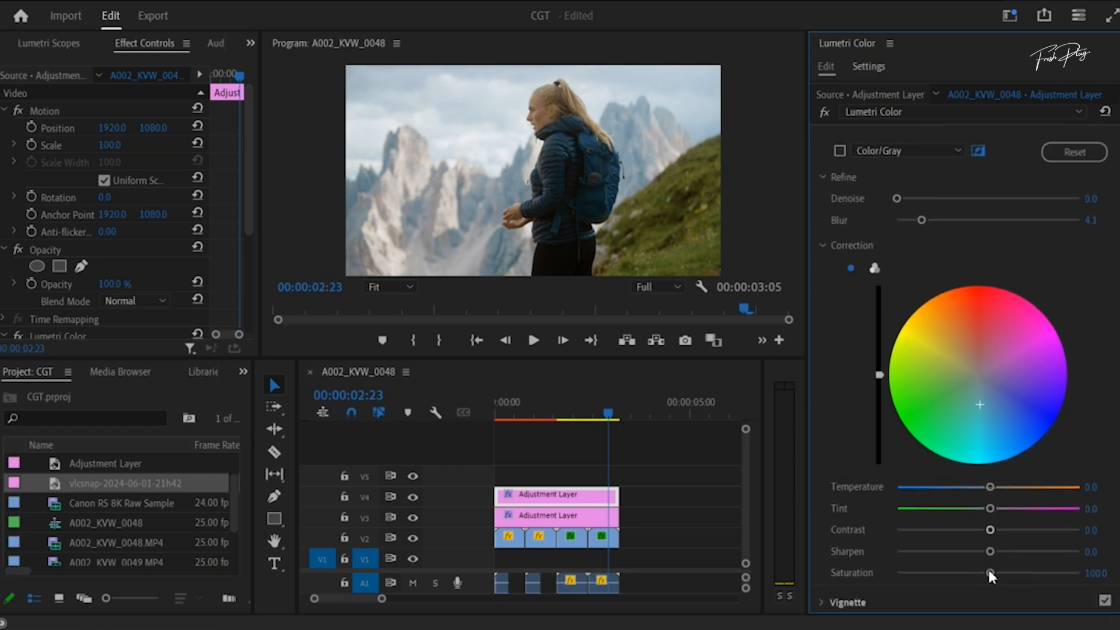
In HSL Secondary Correction, set Saturation to 118.9 and Contrast to 15.3.
{"action": "left_click_drag", "start_coordinate": [990, 573], "coordinate": [1006, 573]}
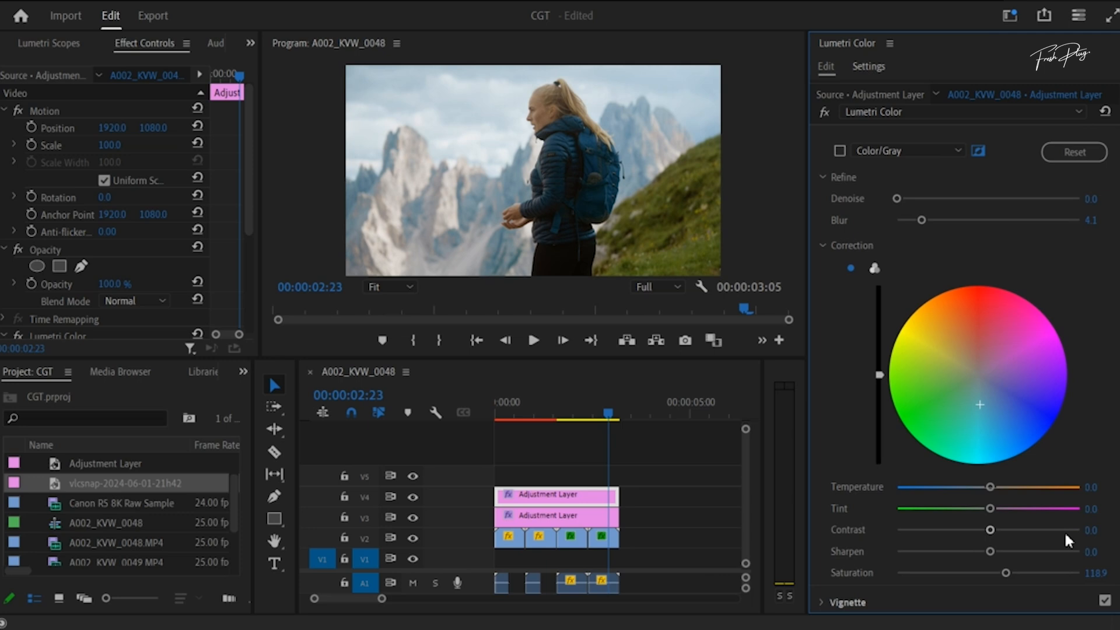
{"action": "mouse_move", "coordinate": [970, 497]}
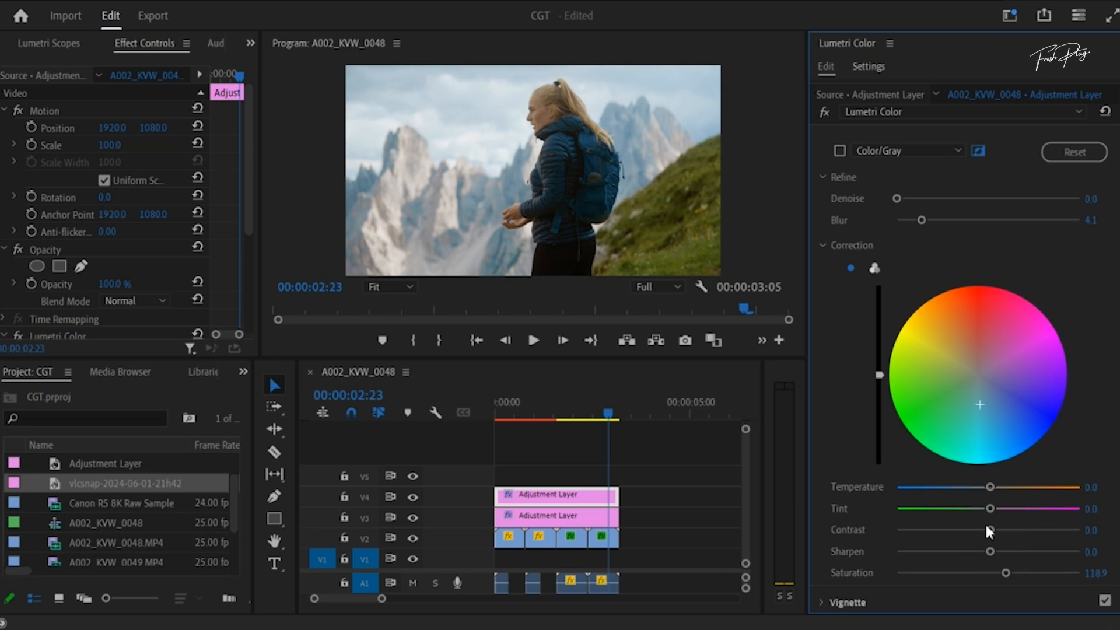
{"action": "left_click_drag", "start_coordinate": [989, 530], "coordinate": [1004, 532]}
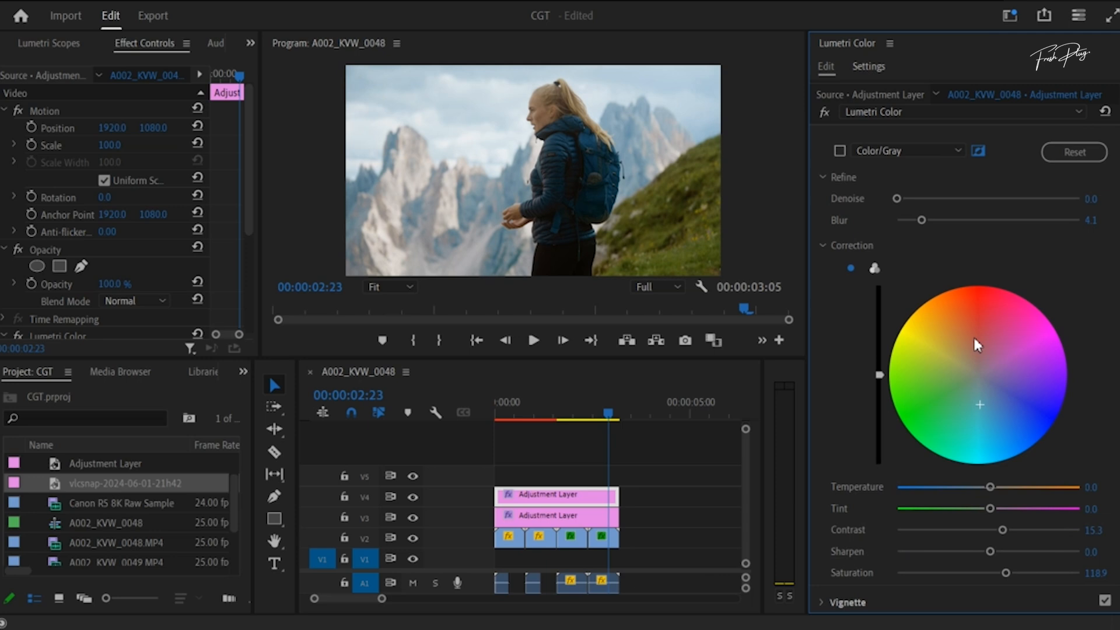
{"action": "mouse_move", "coordinate": [521, 502]}
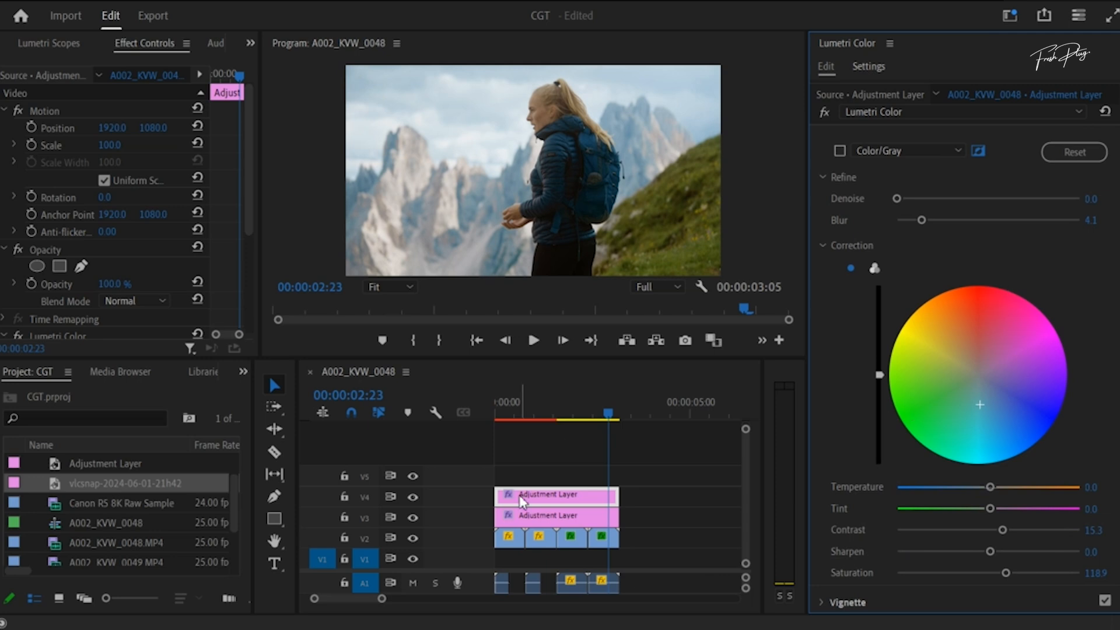